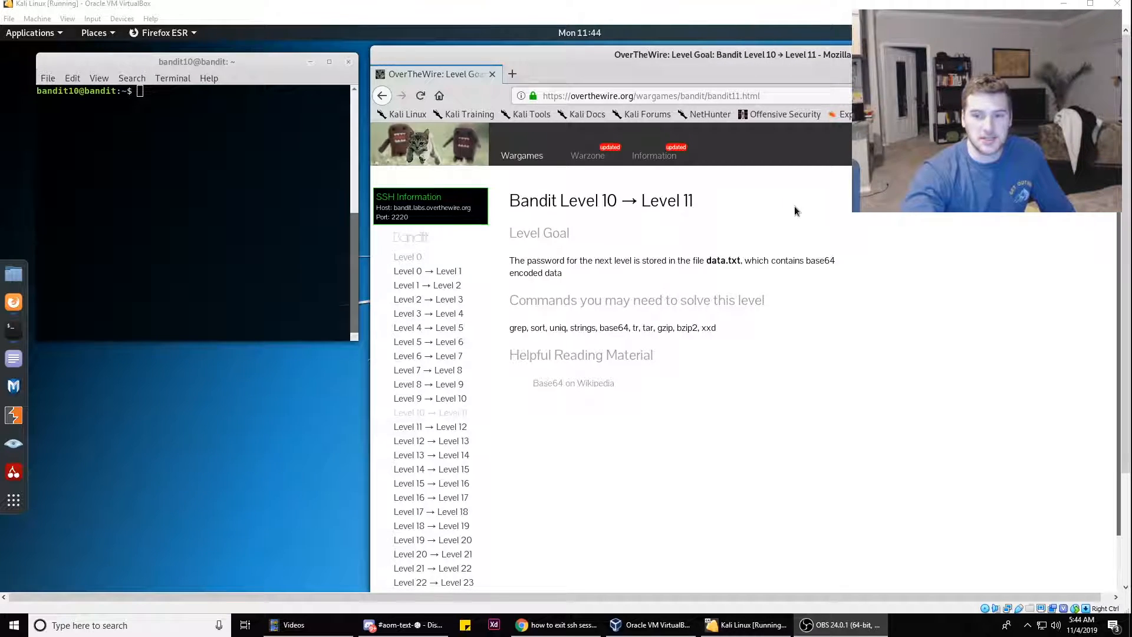
{"action": "mouse_move", "coordinate": [455, 174]}
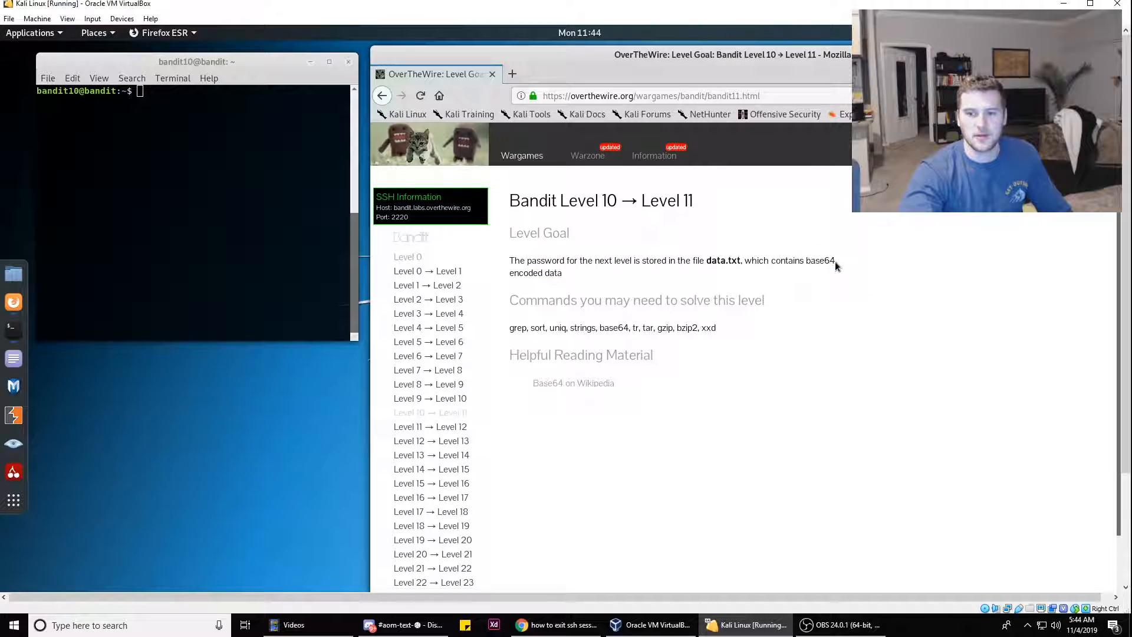
Review the Level 10 → 11 goal, highlighting the sentence saying the password is base64 data in data.txt.
{"action": "double_click", "coordinate": [613, 327]}
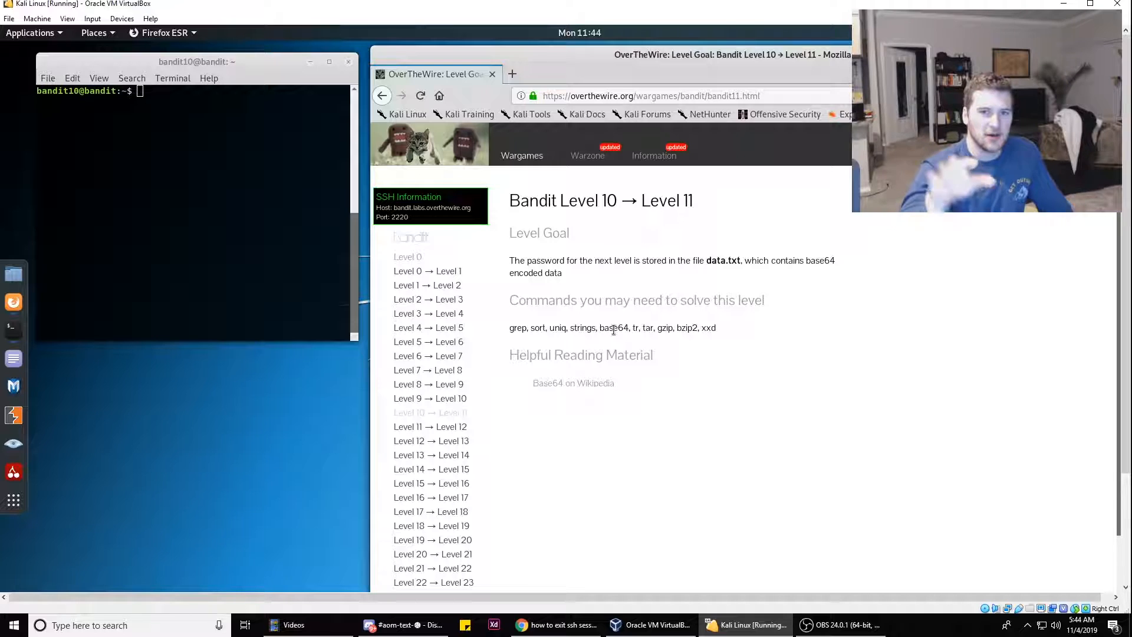
{"action": "left_click", "coordinate": [194, 217]}
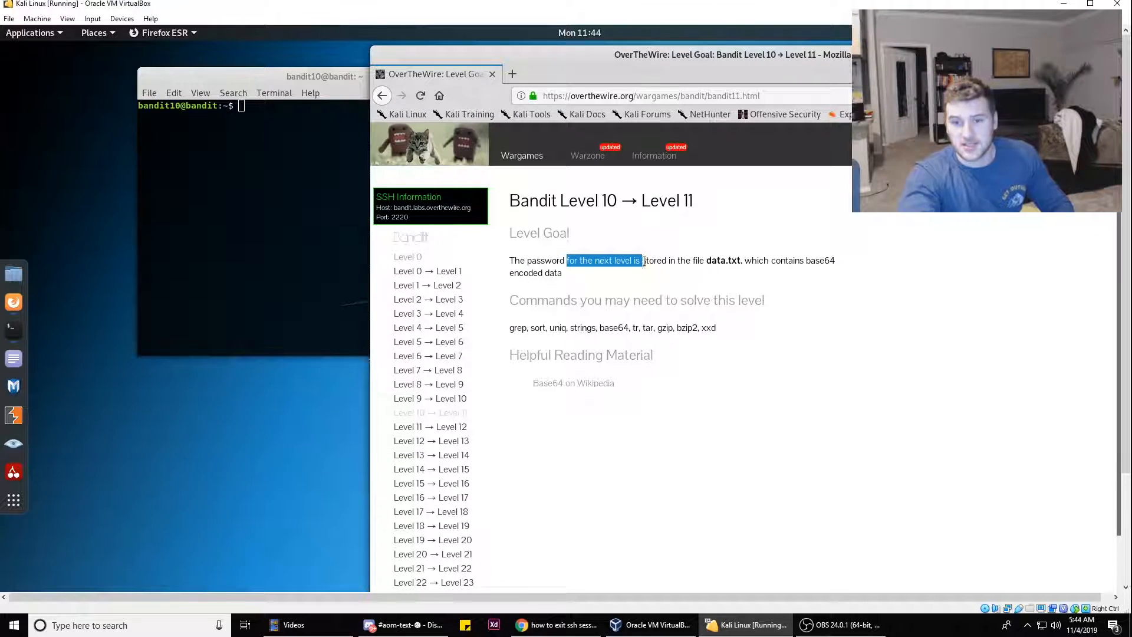
{"action": "left_click_drag", "start_coordinate": [643, 260], "coordinate": [741, 259]}
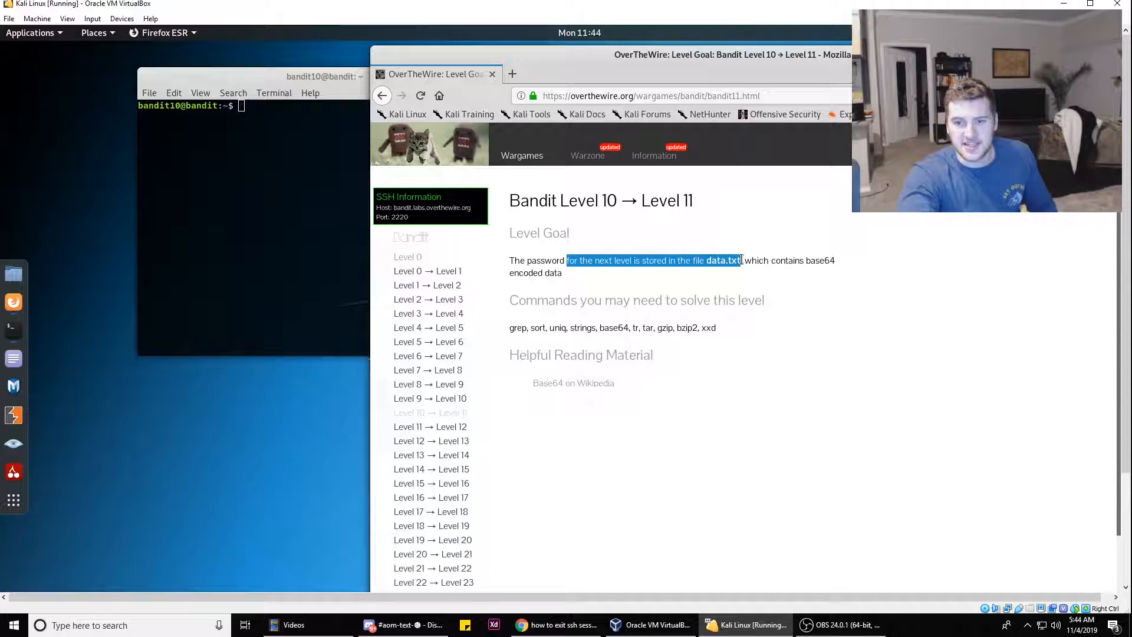
{"action": "left_click_drag", "start_coordinate": [740, 259], "coordinate": [836, 260]}
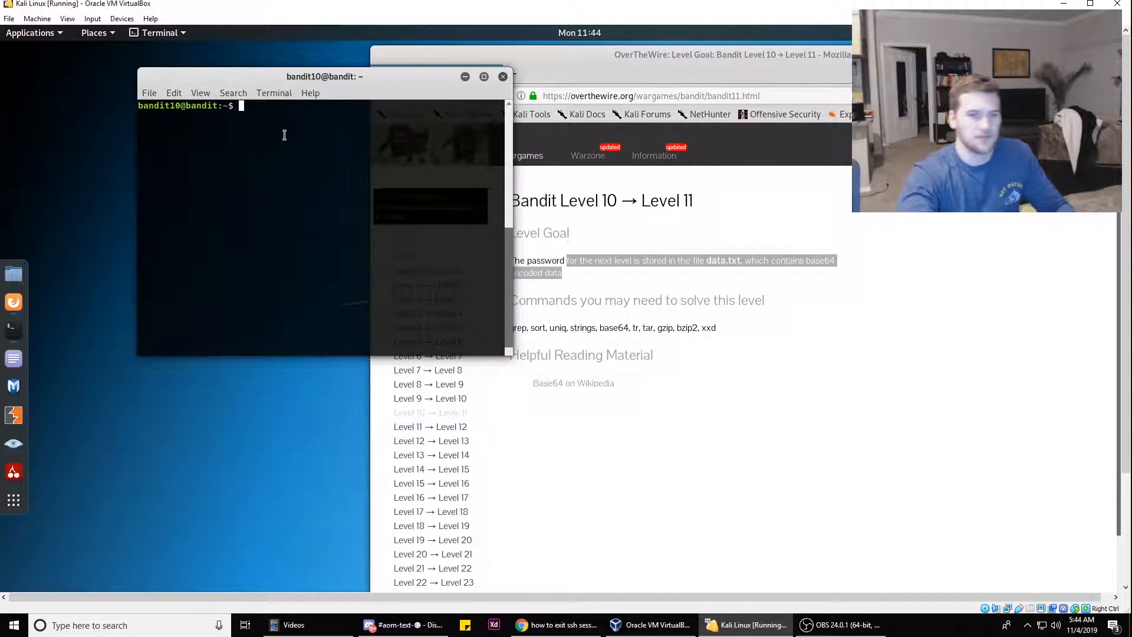
List the home directory to find data.txt, print its encoded contents, and begin the base64 command.
{"action": "type", "text": "ls"}
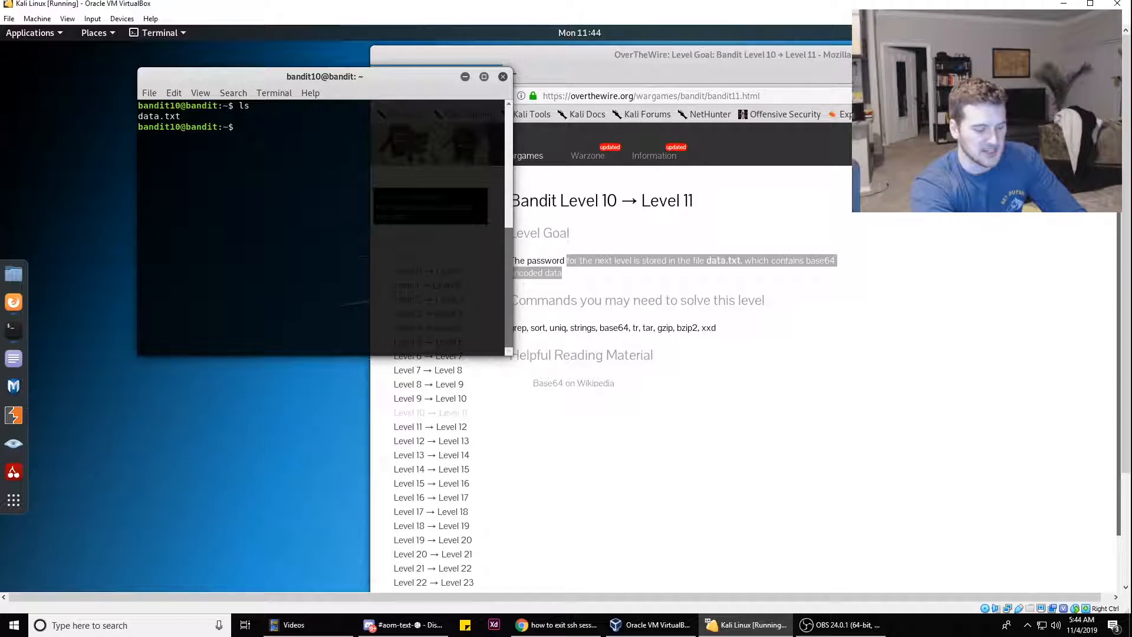
{"action": "type", "text": "cat data.txt"}
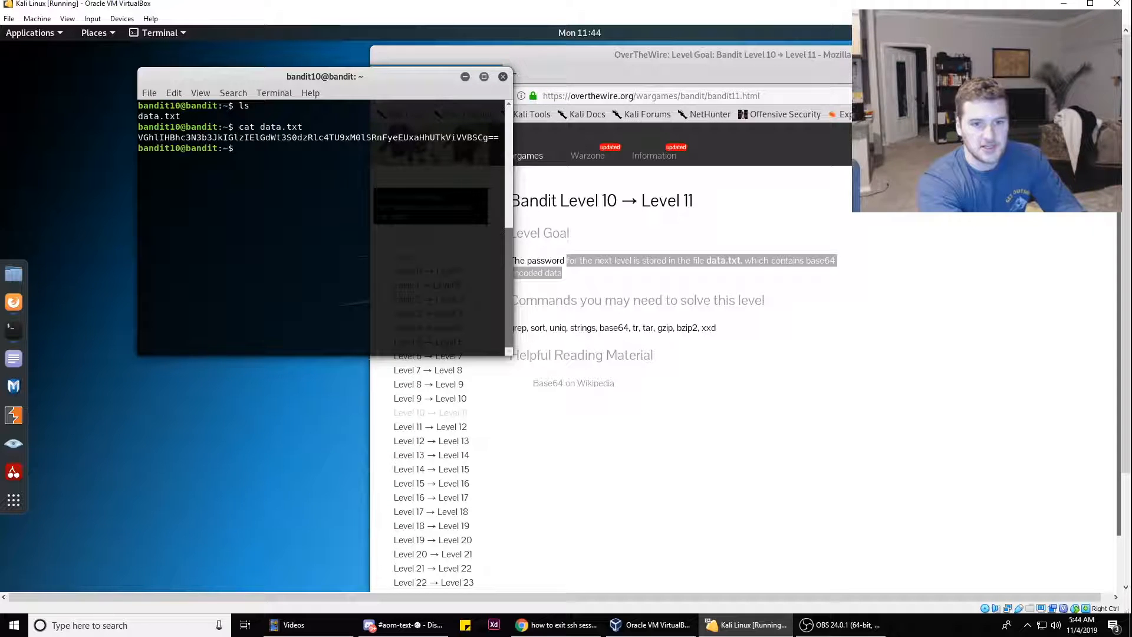
{"action": "type", "text": "base64"}
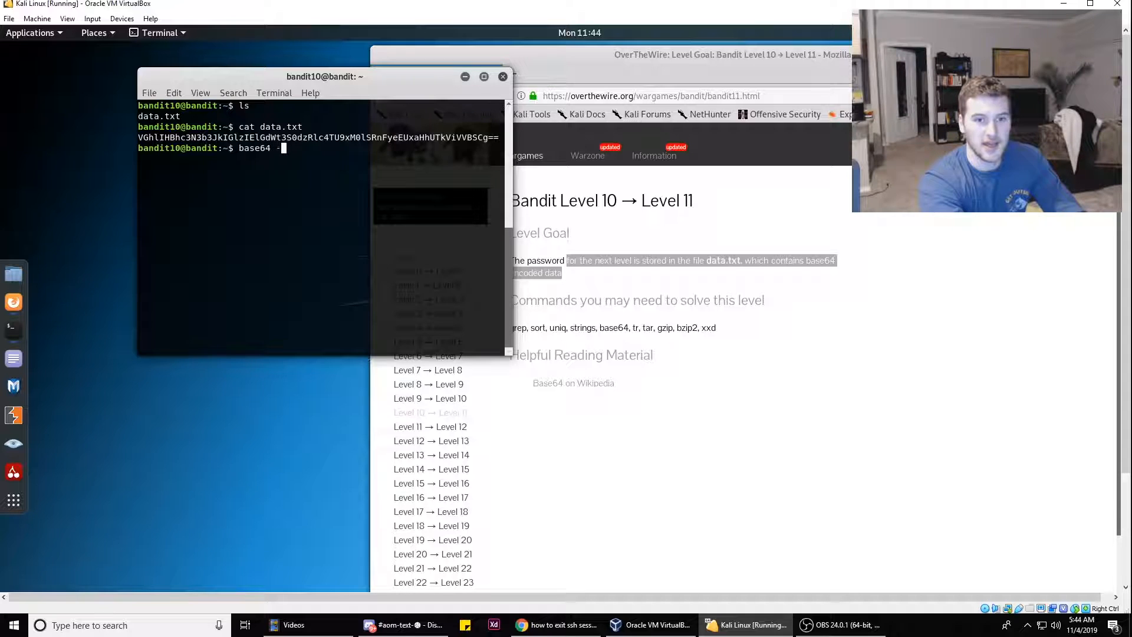
Run base64 -d data.txt to reveal the Level 11 password.
{"action": "type", "text": "-d data.txt"}
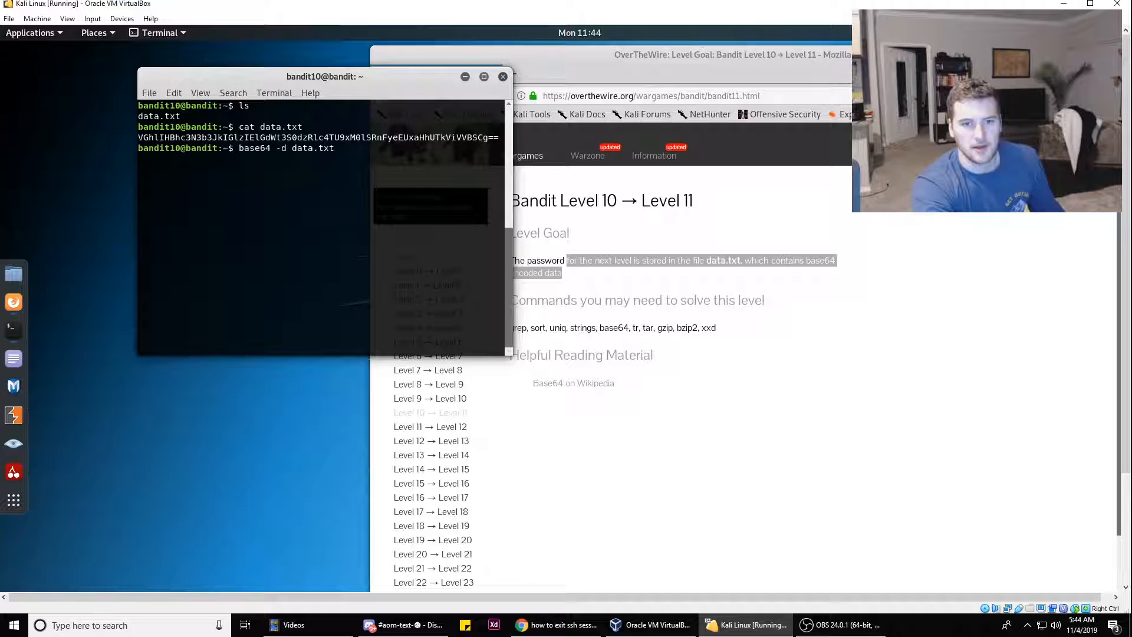
{"action": "key", "text": "Return"}
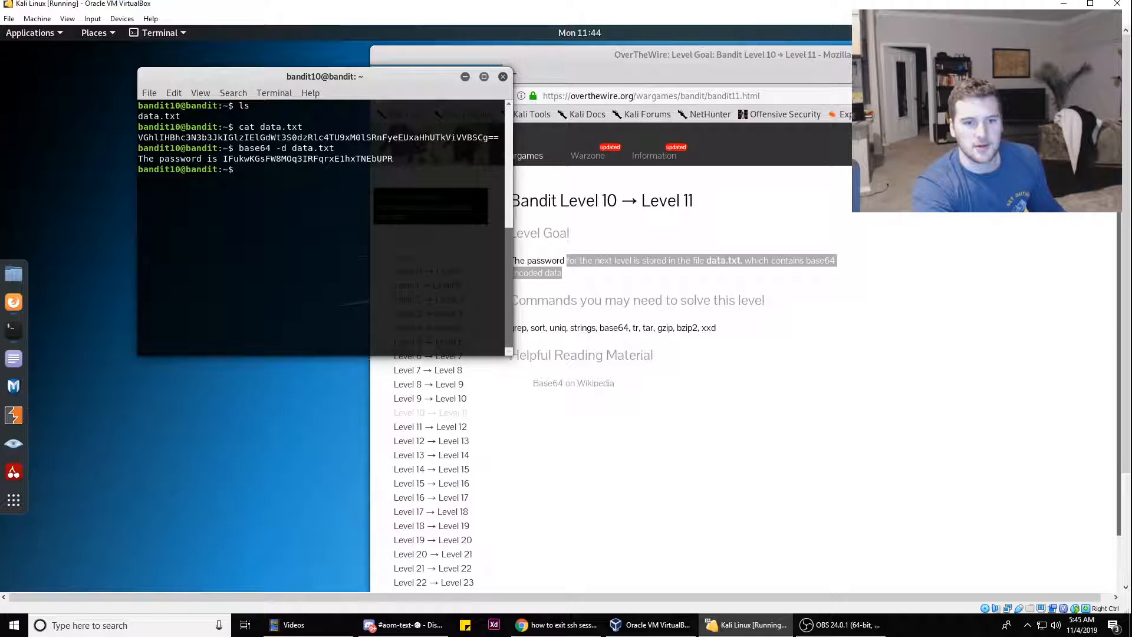